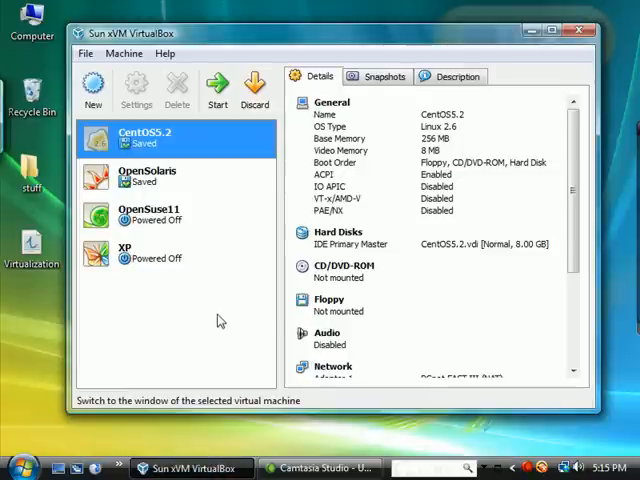
mouse_move(195, 180)
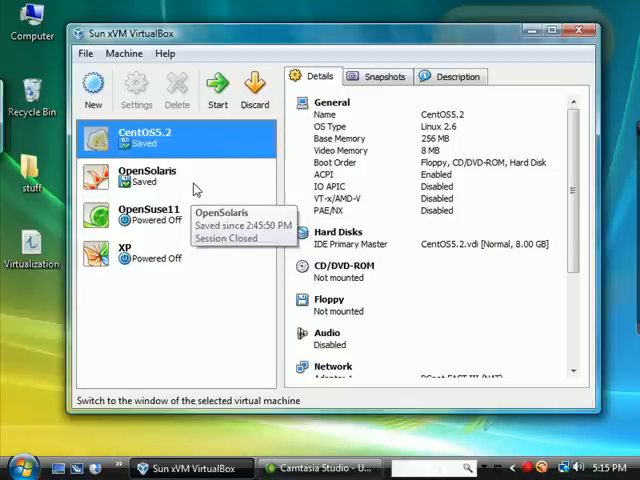
mouse_move(160, 140)
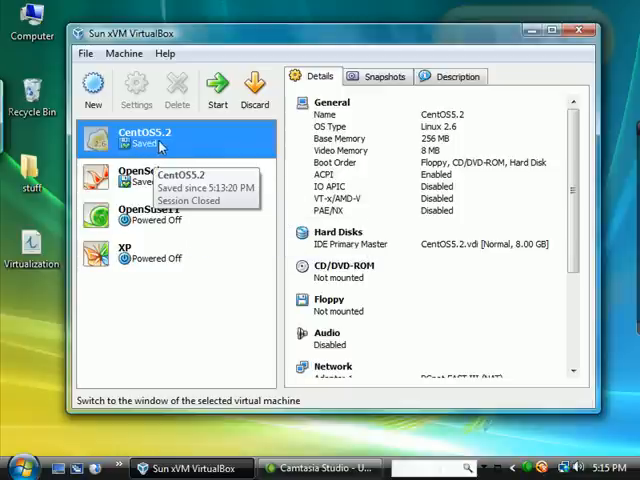
mouse_move(170, 146)
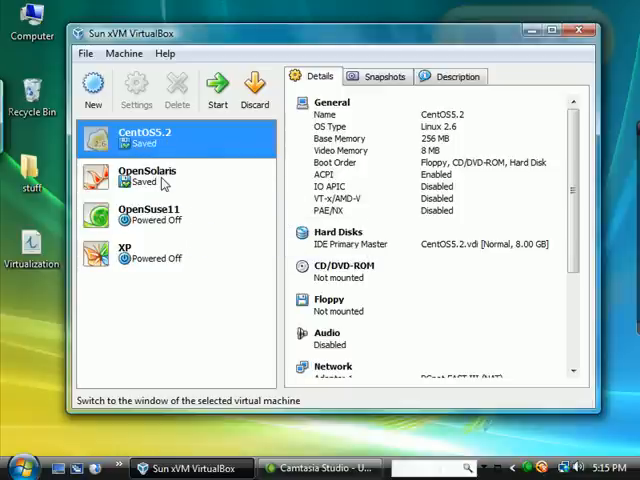
Step: Select the OpenSolaris VM to show its Solaris type, 512 MB memory and 16 GB disk
left_click(147, 176)
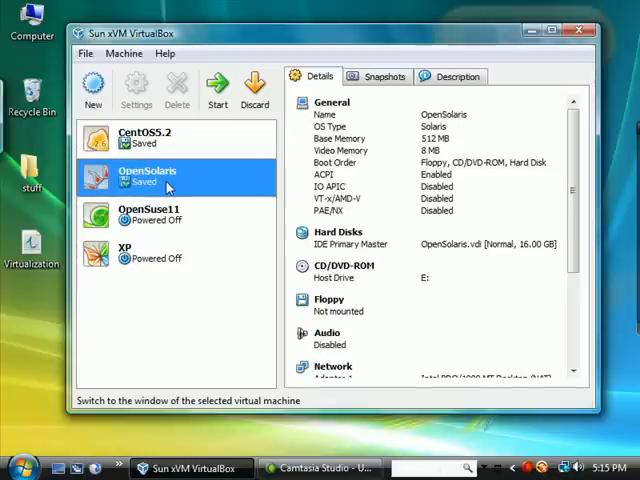
mouse_move(184, 186)
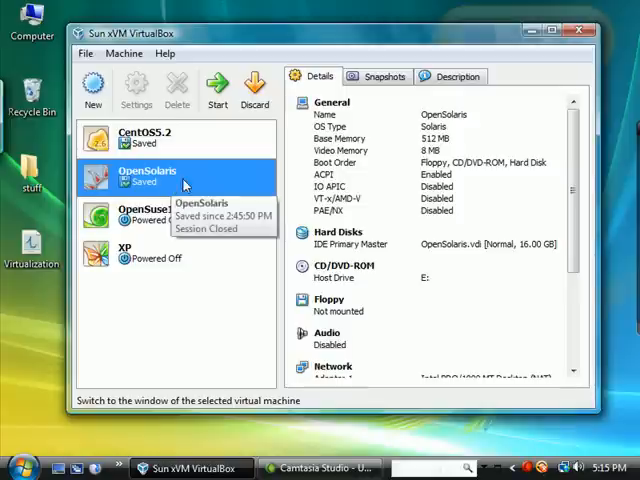
mouse_move(310, 318)
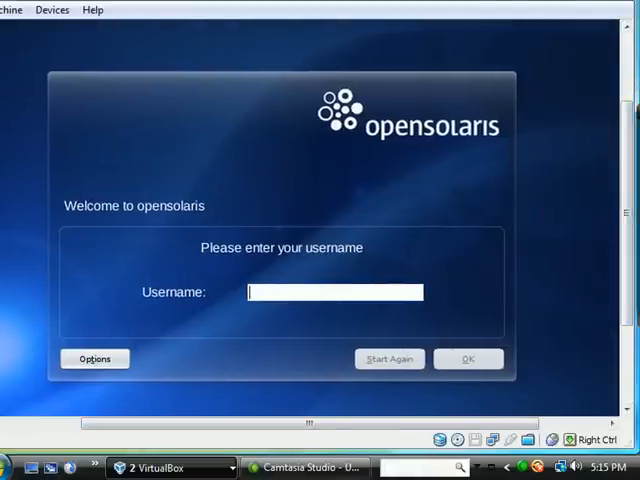
Step: Log in as root with its password, getting a roles-authorization error
type("root")
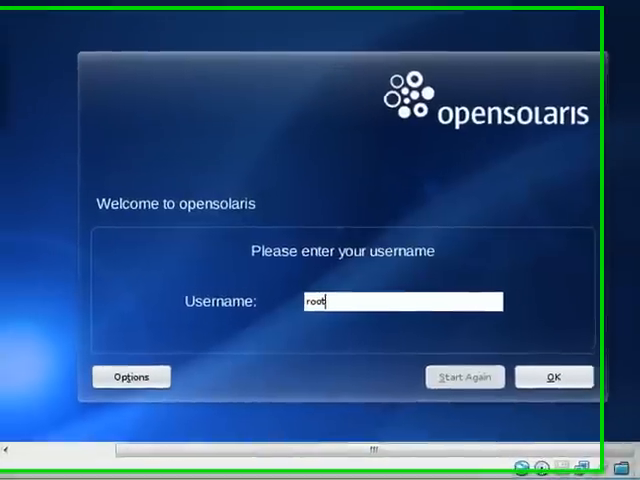
left_click(554, 377)
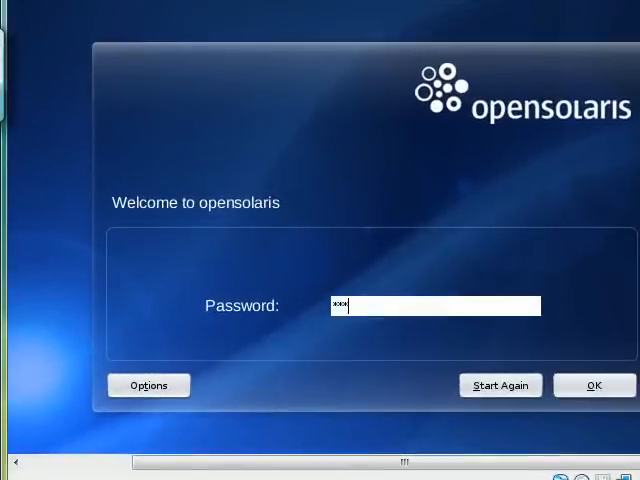
left_click(592, 385)
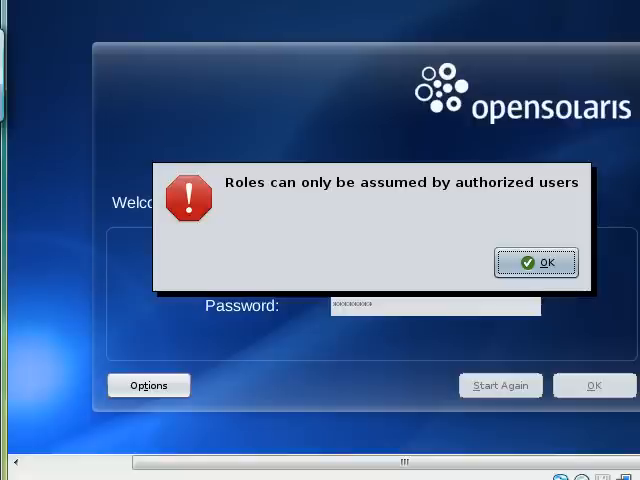
mouse_move(200, 190)
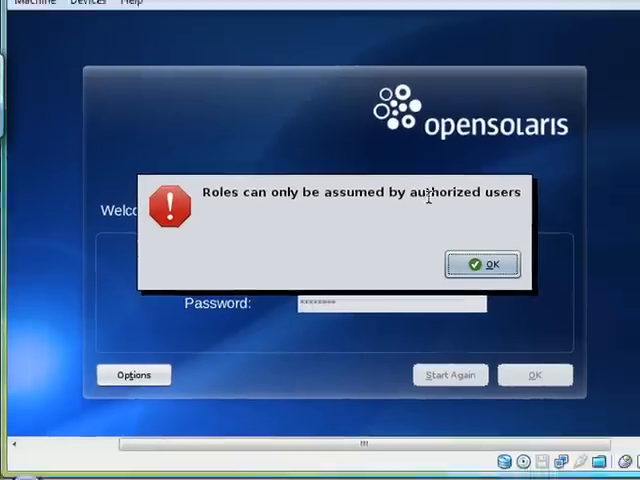
Step: Dismiss the roles error and log in as the regular user 'regrriff'
left_click(483, 263)
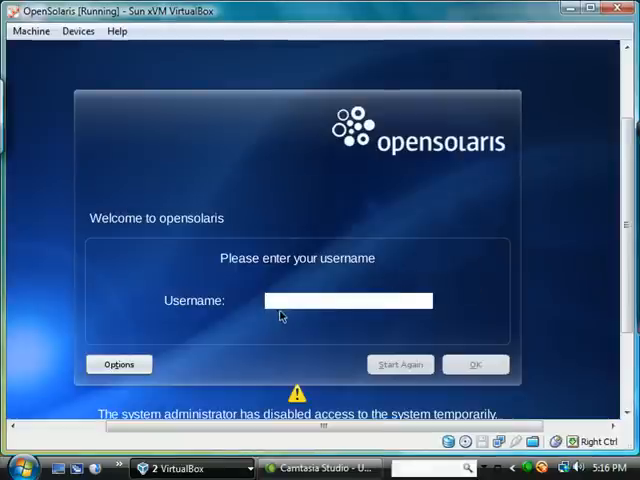
type("regr")
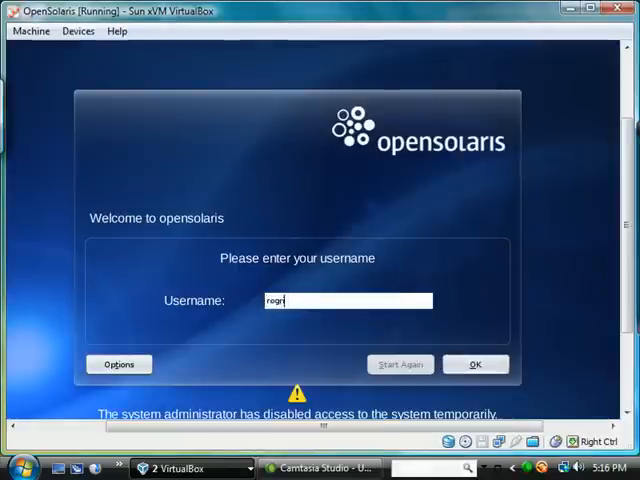
type("riff")
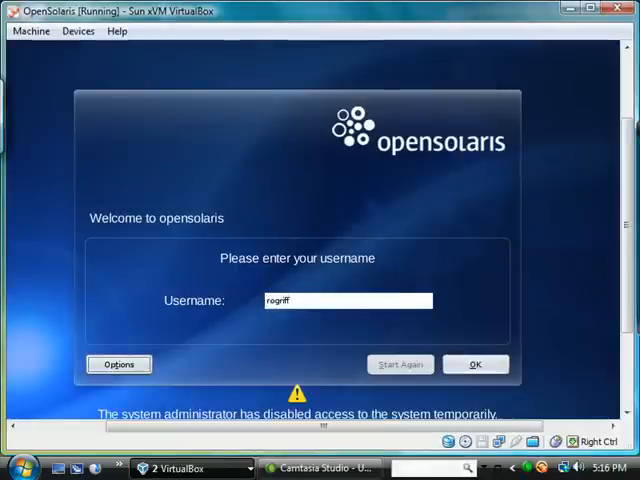
left_click(118, 364)
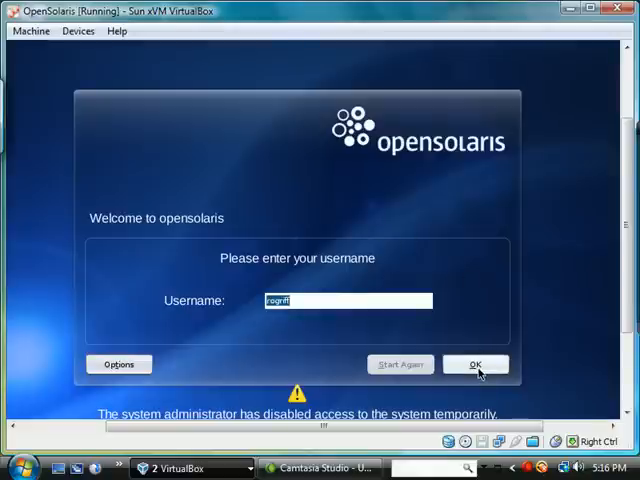
left_click(477, 363)
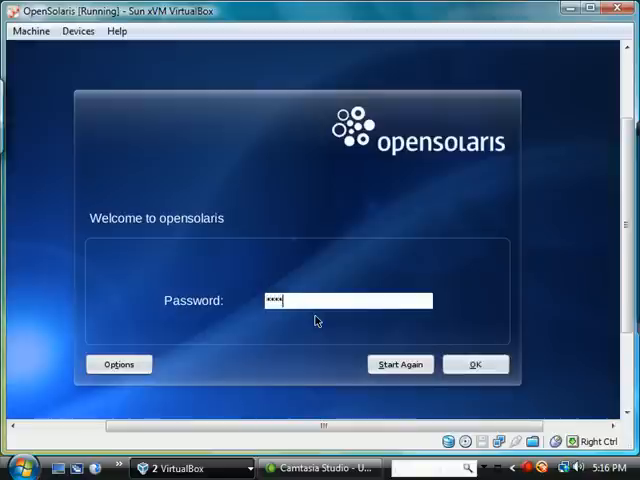
left_click(477, 364)
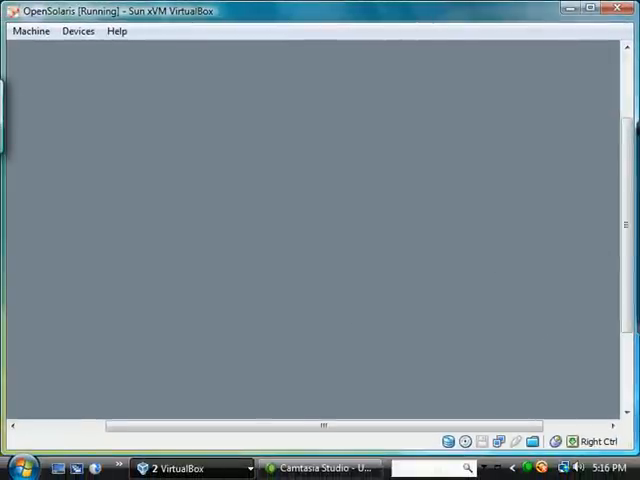
mouse_move(620, 165)
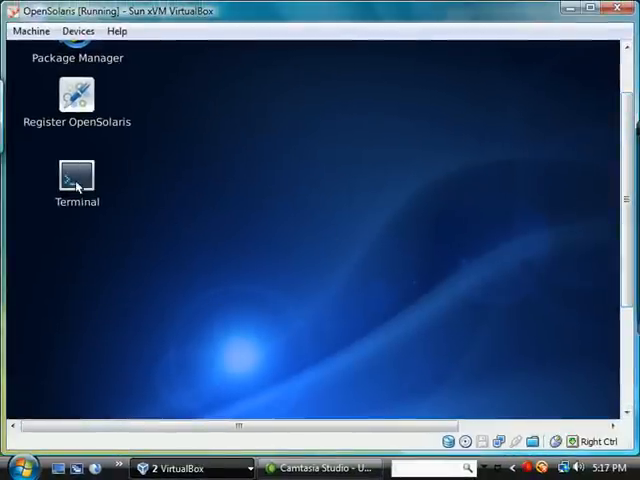
Step: Open a Terminal and run 'which pkg', which returns /usr/bin/pkg
double_click(75, 177)
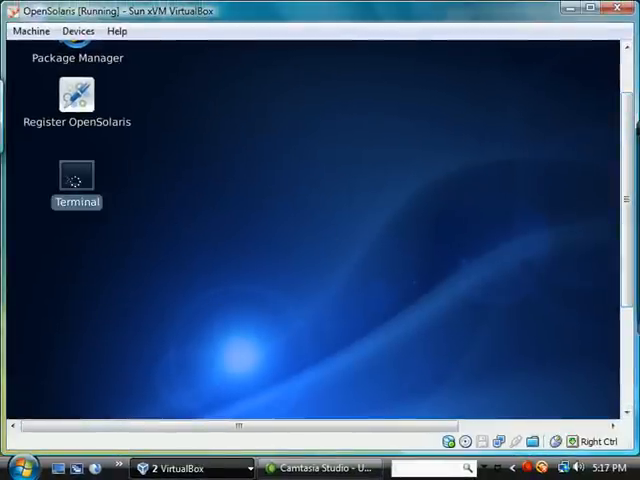
double_click(76, 176)
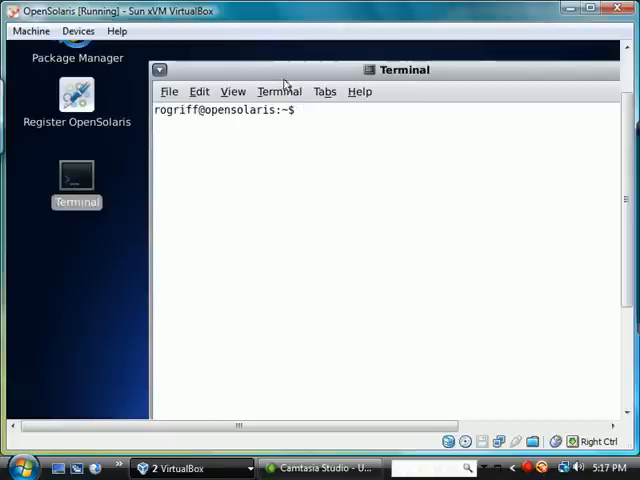
left_click(233, 91)
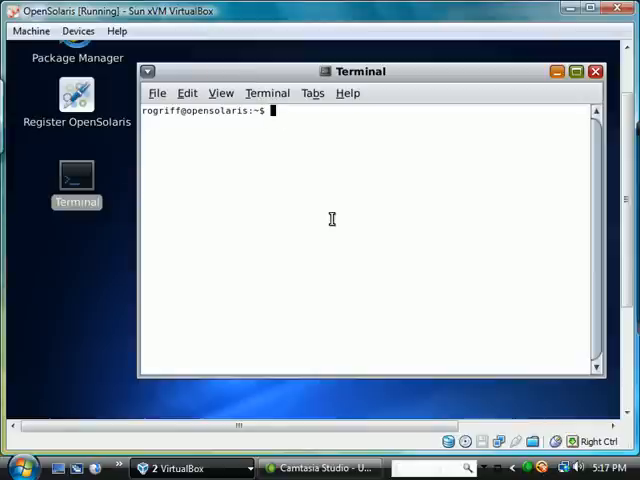
type("which y")
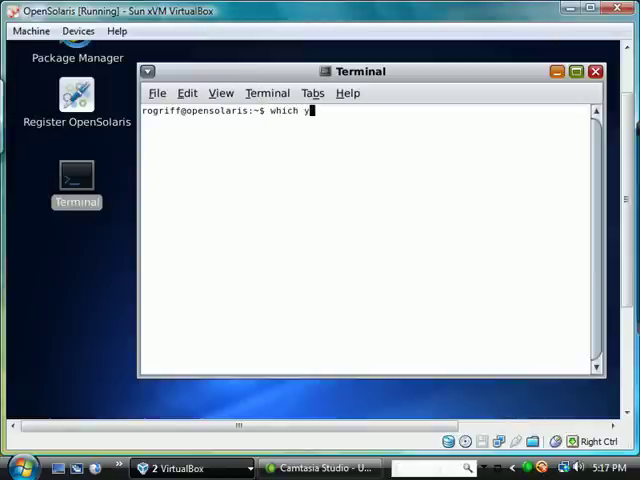
key("Return")
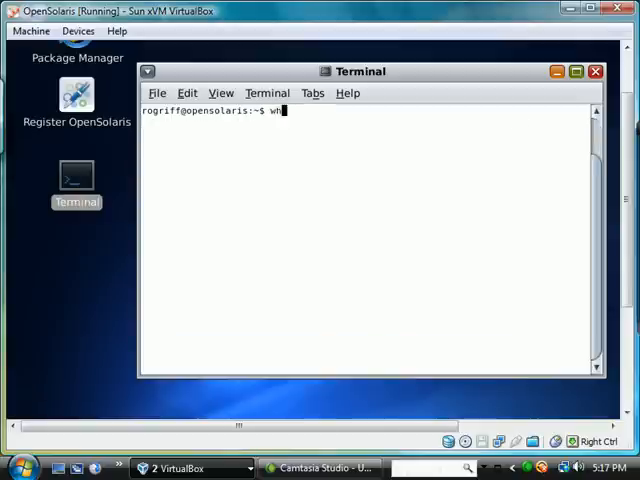
key("Return")
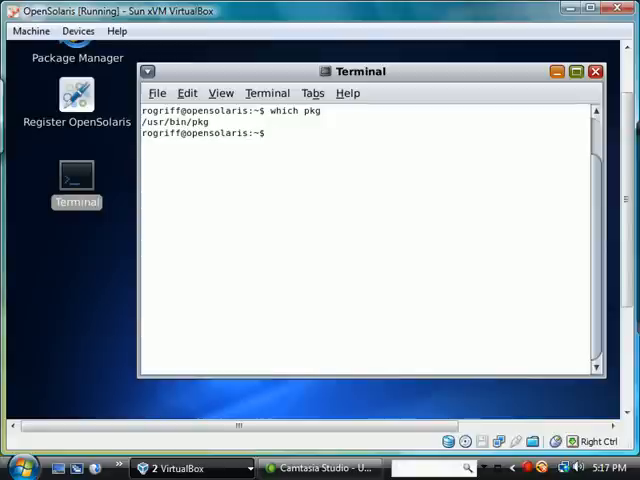
Step: Run 'pkg image-update' as the ordinary user, which fails with Errno 13 Permission denied
type("pkg")
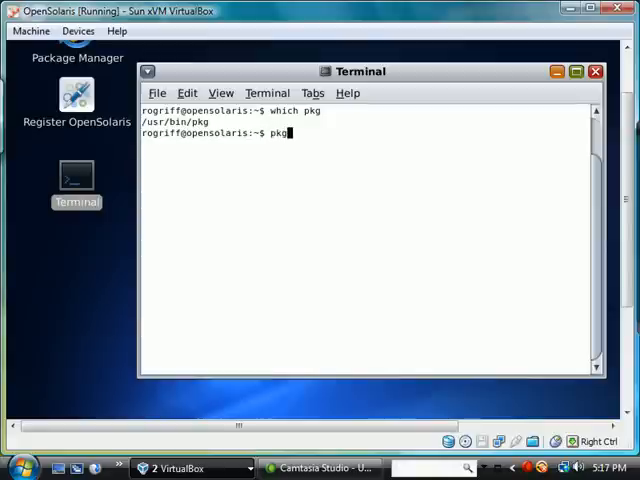
type("image-update")
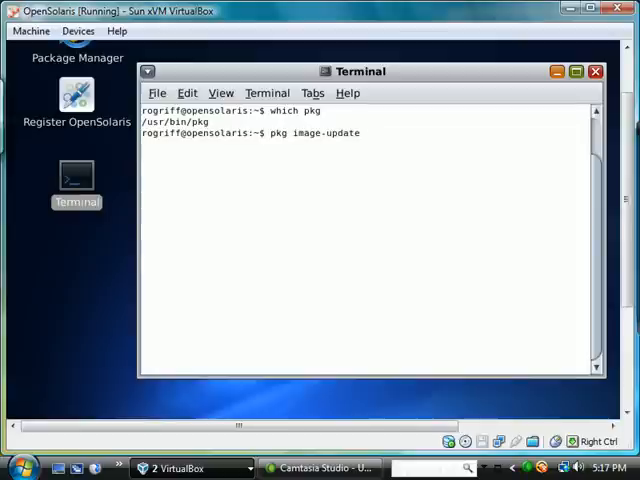
key("Return")
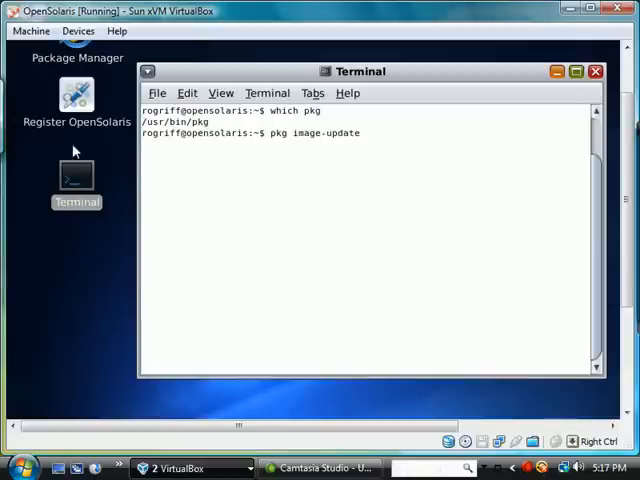
key("Return")
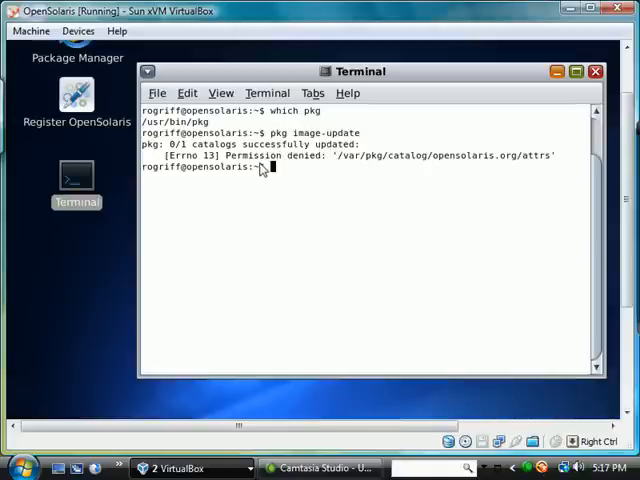
mouse_move(325, 184)
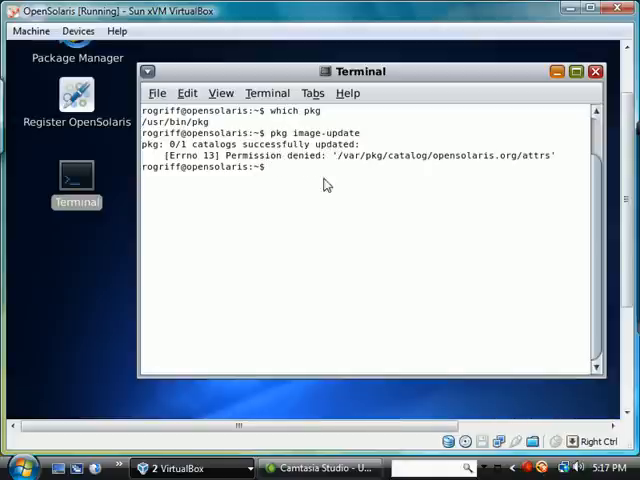
mouse_move(312, 180)
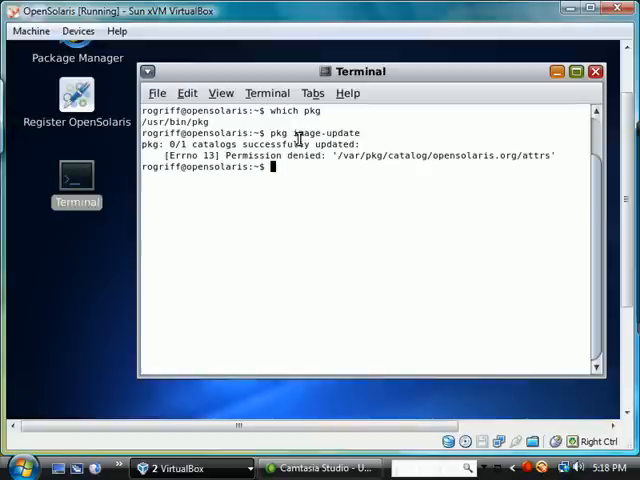
Step: Run 'whoami', then 'su - root' with the root password to get a root shell
type("whoami")
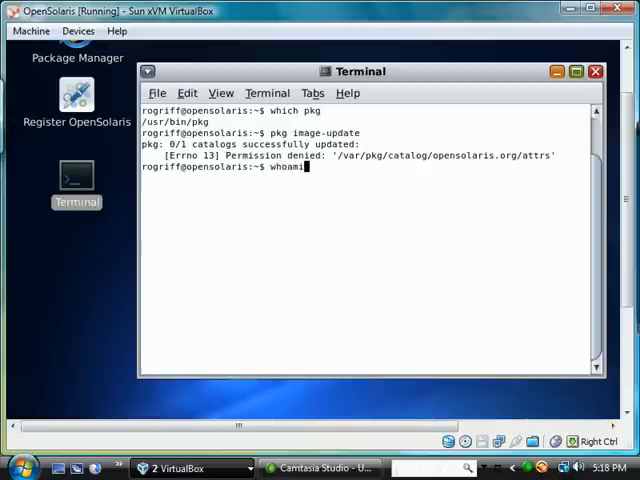
key("Return")
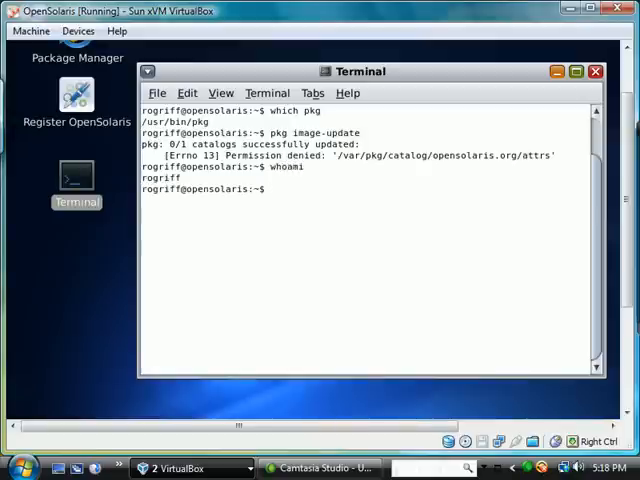
type("su")
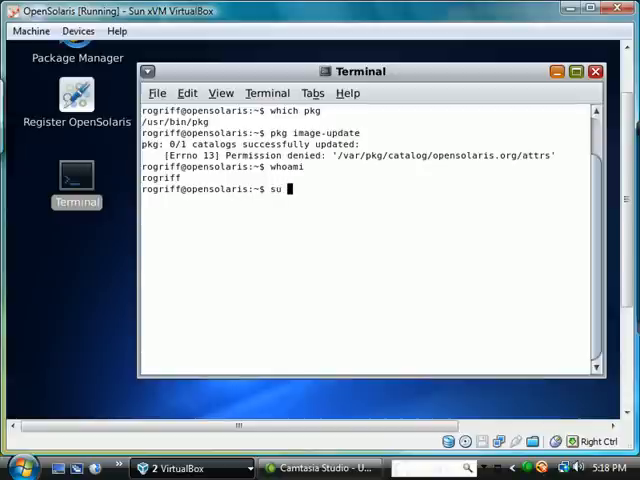
type("- root")
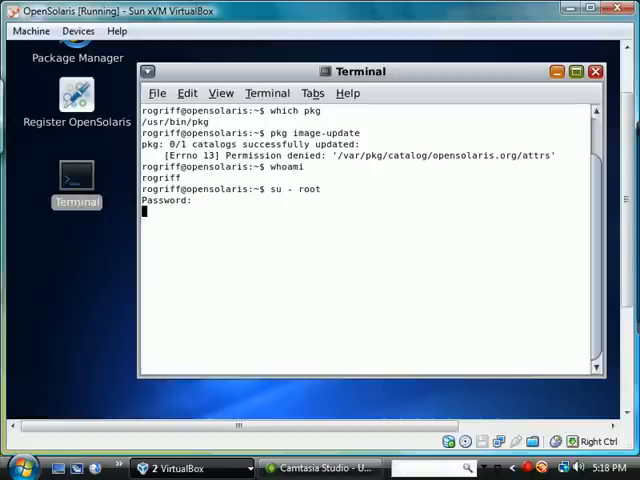
key("Return")
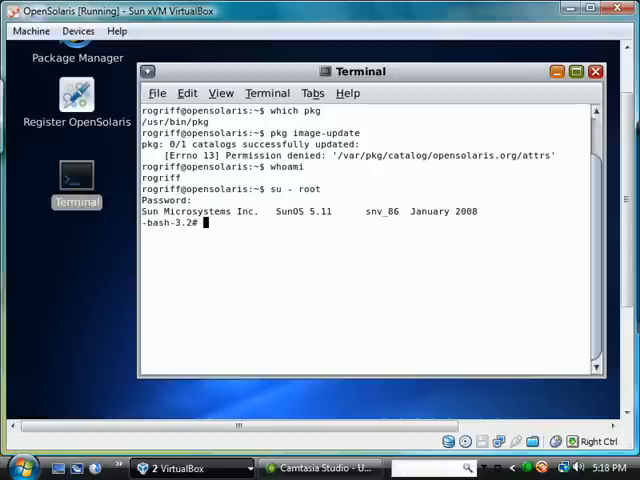
Step: Clear the terminal and submit 'pkg image-update' at the root prompt
type("pkg")
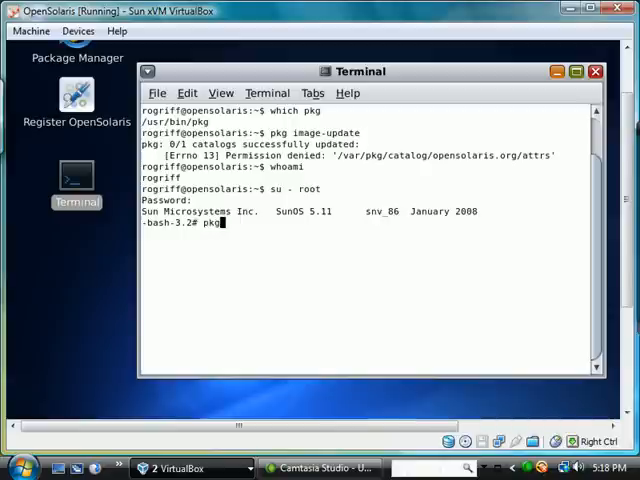
type("image-upd")
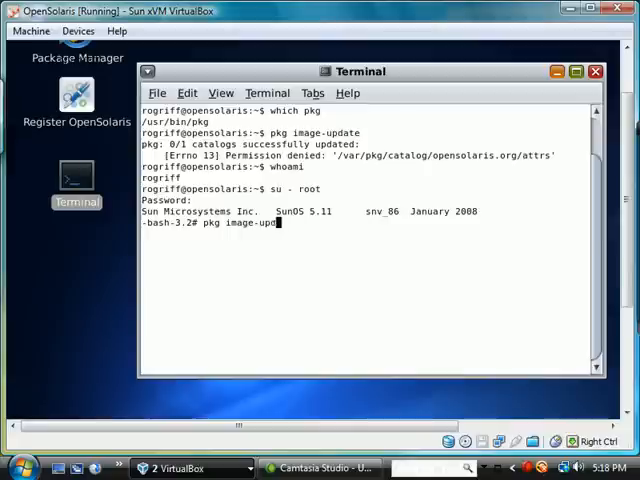
key("Return")
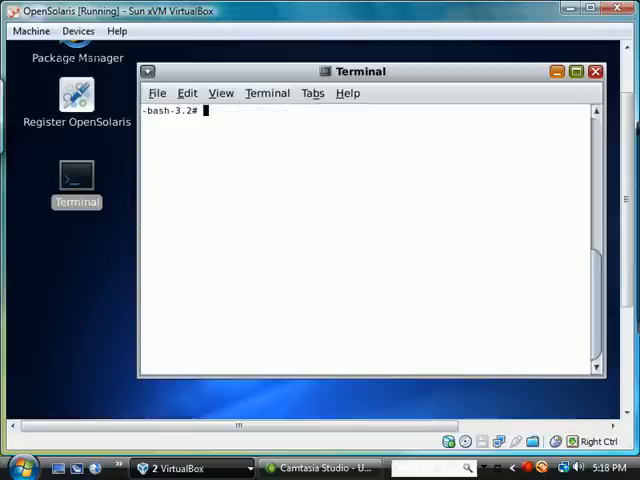
type("p")
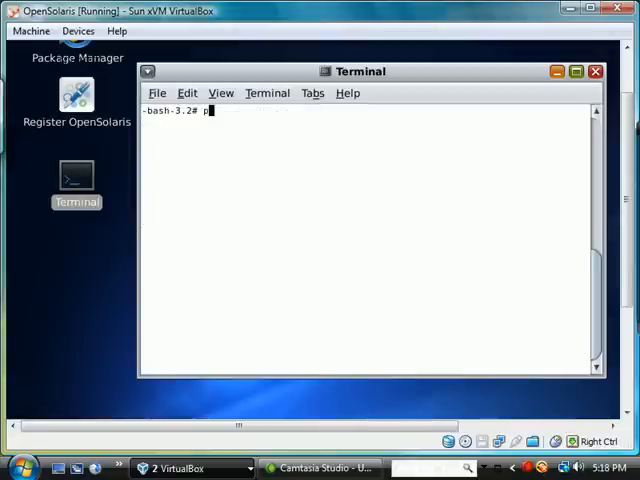
type("kg ima")
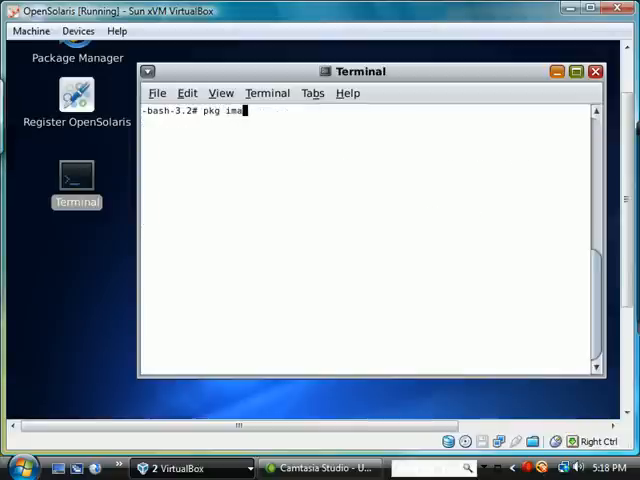
type("ge-update")
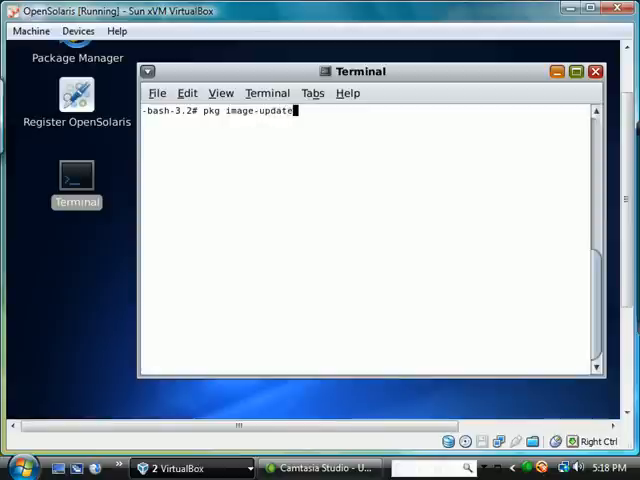
key("Return")
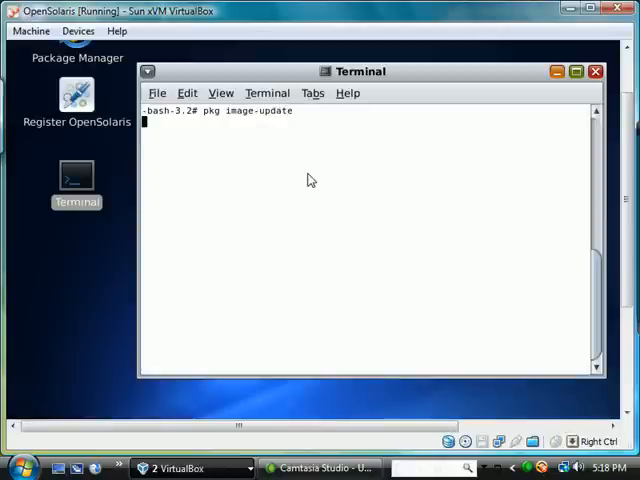
mouse_move(188, 130)
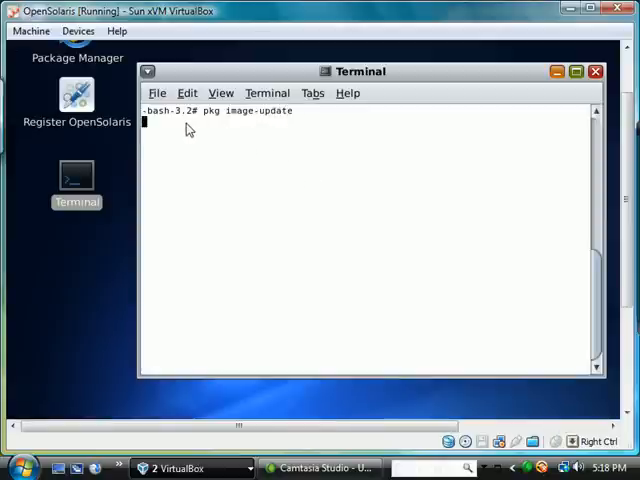
mouse_move(224, 126)
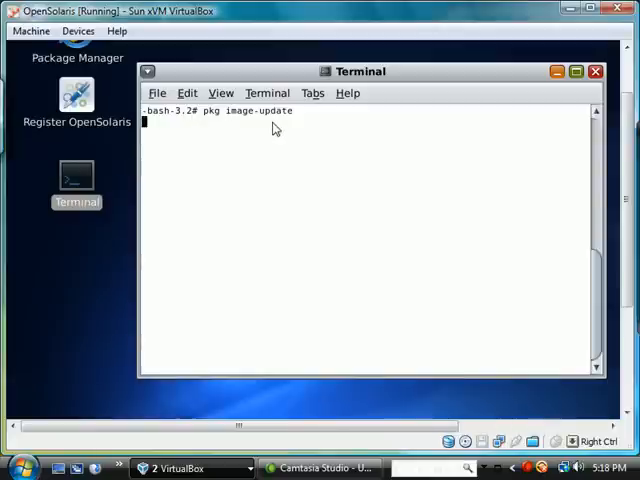
mouse_move(271, 133)
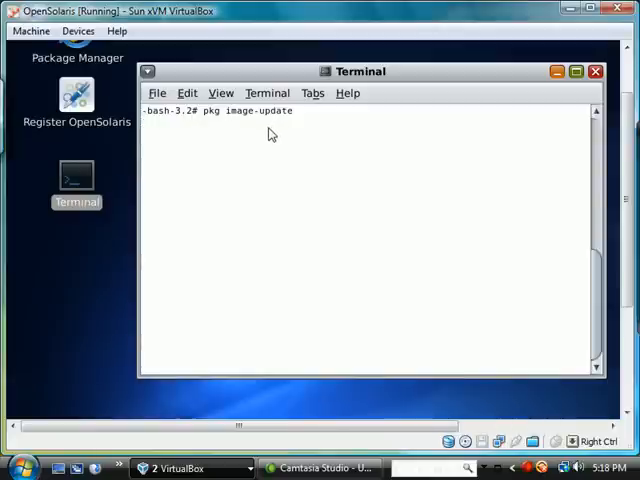
Step: Let the image update check SUNWipkg and show the pfexec install warning
key("Return")
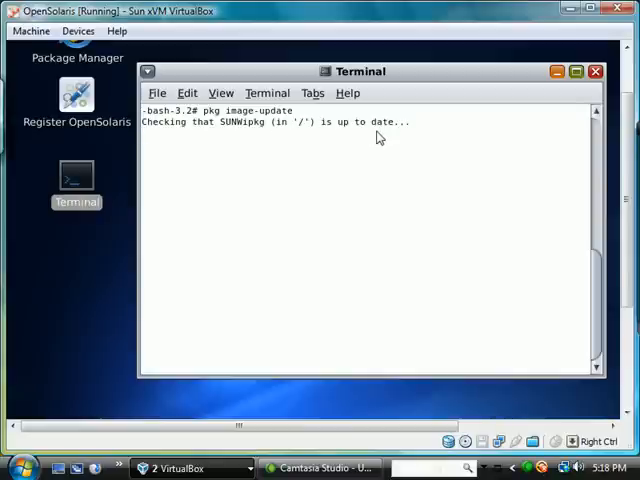
mouse_move(290, 152)
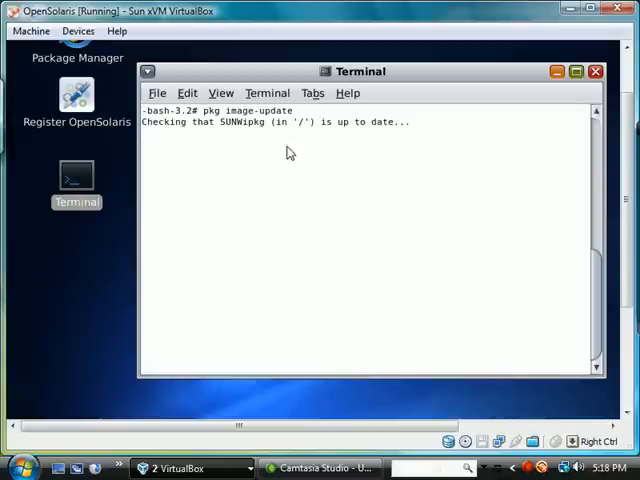
mouse_move(266, 148)
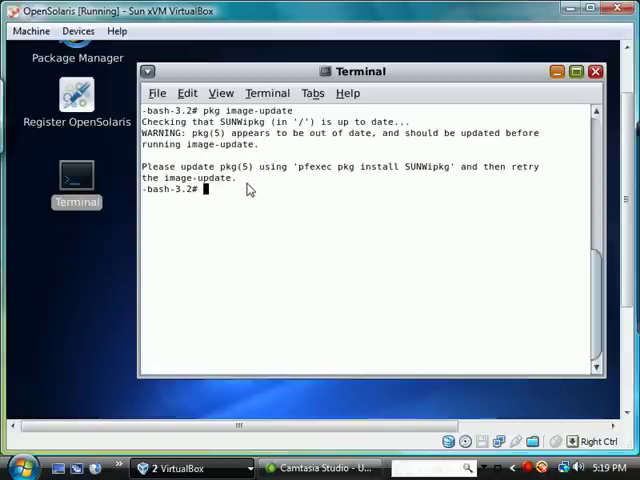
mouse_move(232, 155)
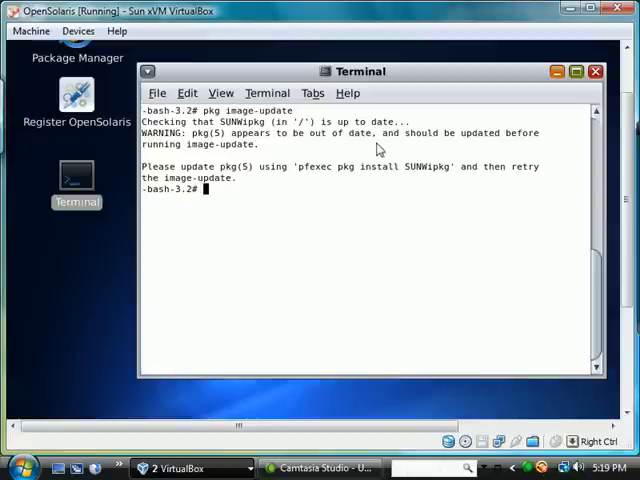
mouse_move(250, 160)
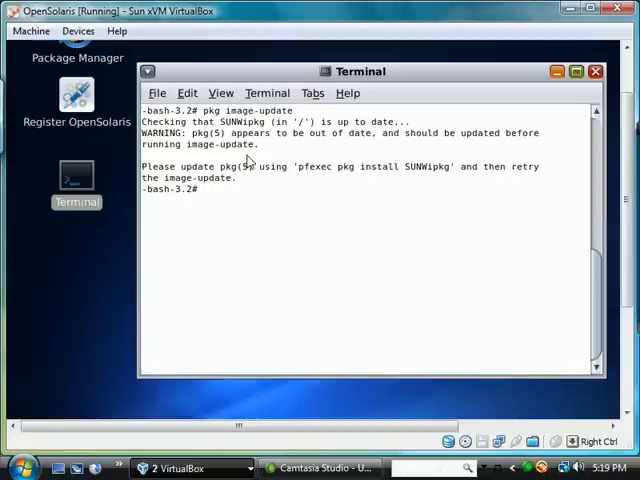
mouse_move(355, 195)
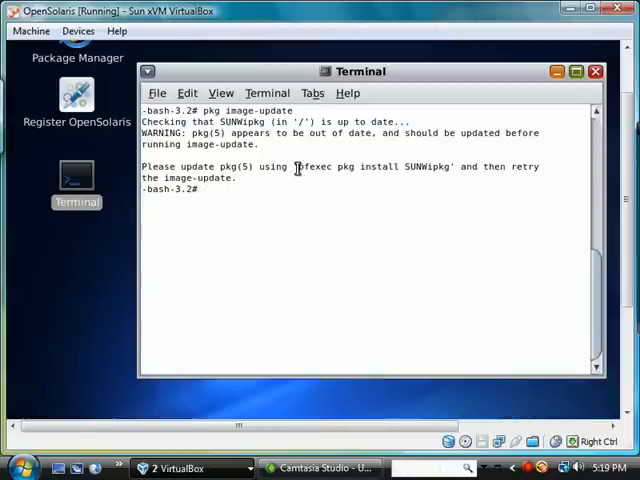
Step: Run 'pfexec pkg install SUNWipkg', downloading and installing 2 packages
left_click_drag(297, 166, 452, 166)
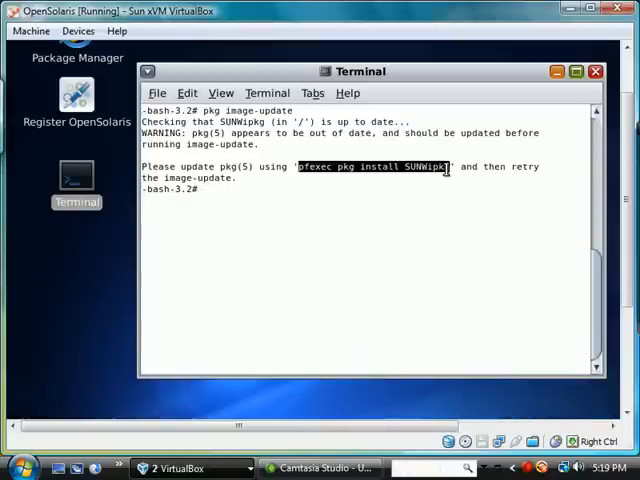
type("pfexec pkg install SUNWipkg")
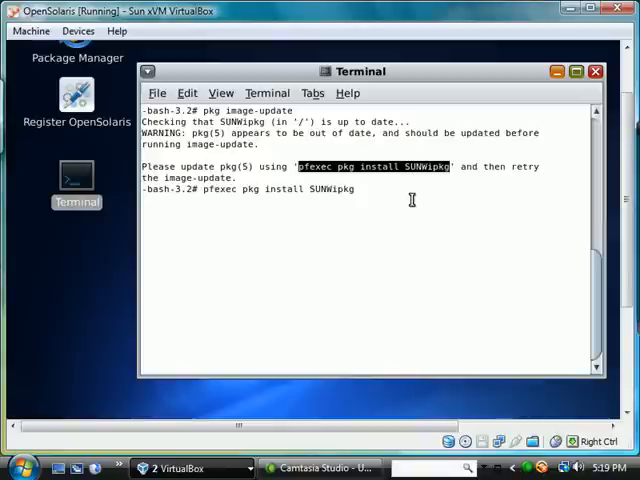
mouse_move(430, 133)
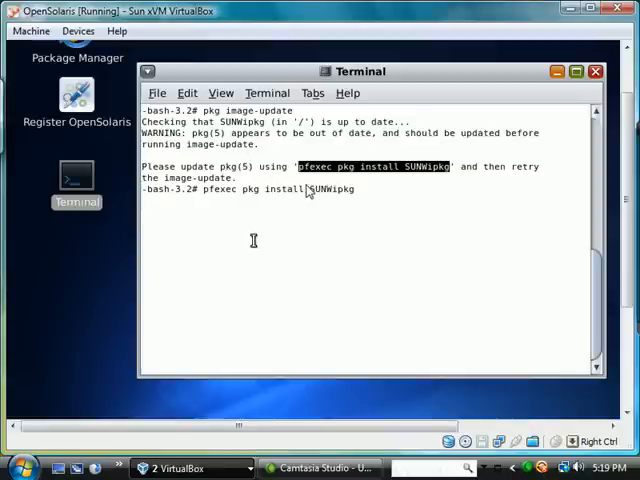
key("Return")
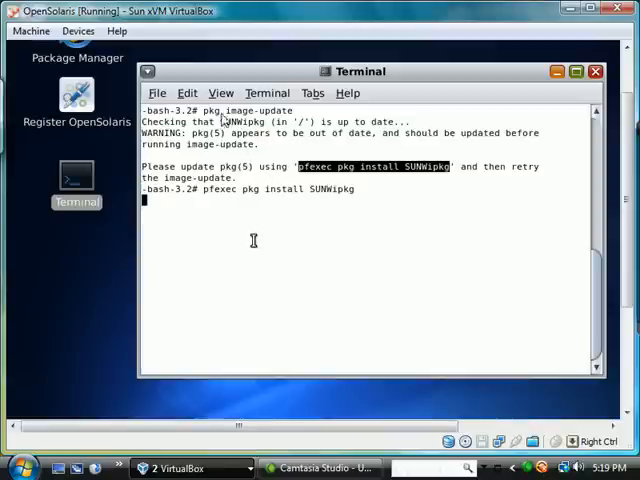
mouse_move(280, 120)
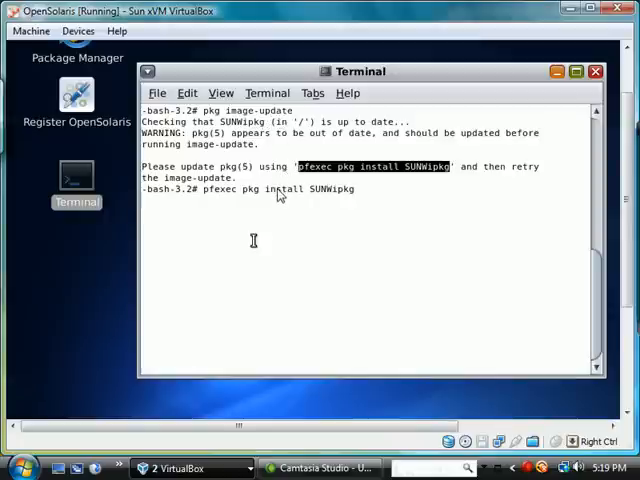
key("Return")
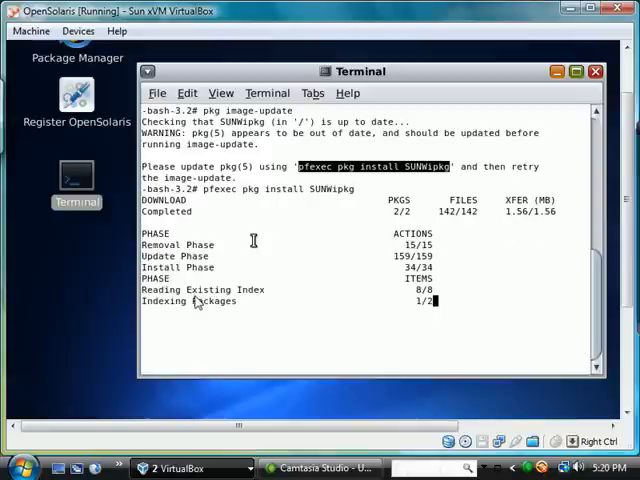
mouse_move(337, 315)
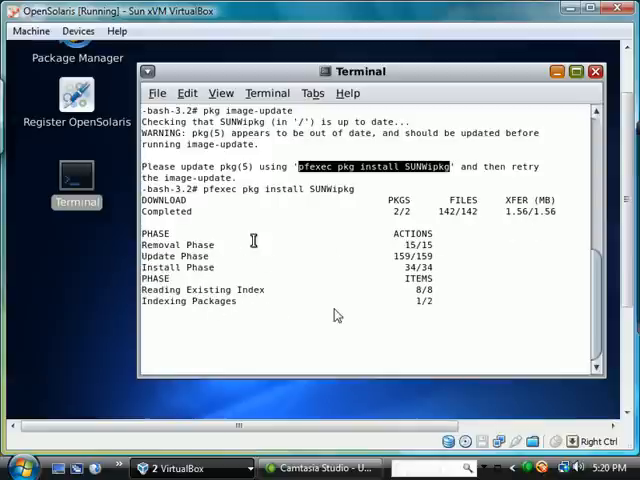
mouse_move(425, 315)
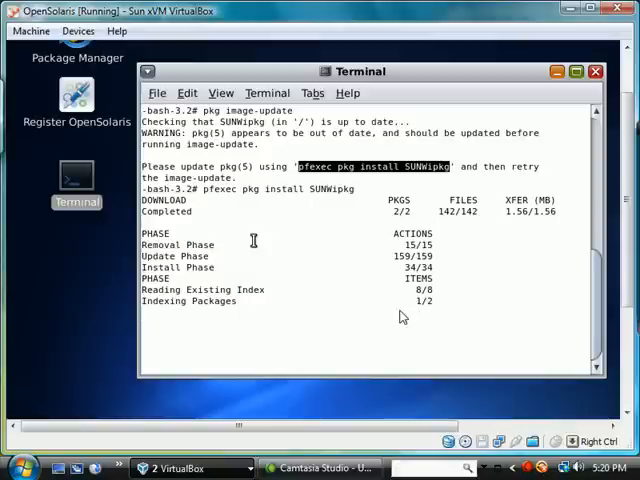
mouse_move(293, 333)
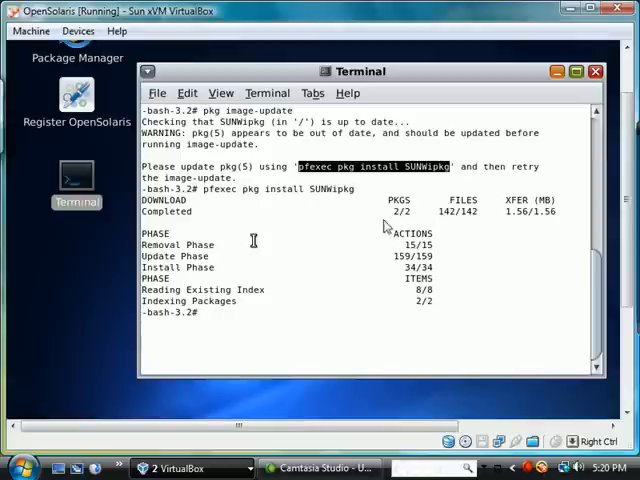
mouse_move(227, 320)
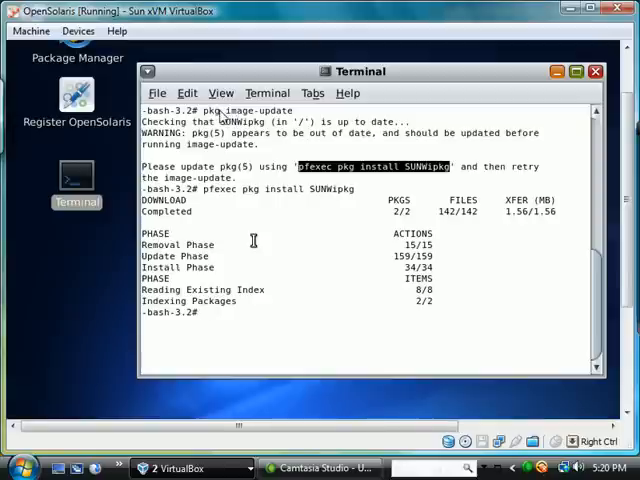
mouse_move(14, 141)
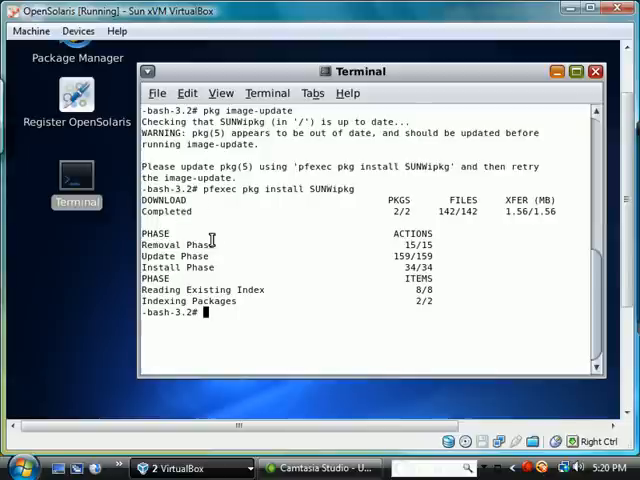
mouse_move(349, 295)
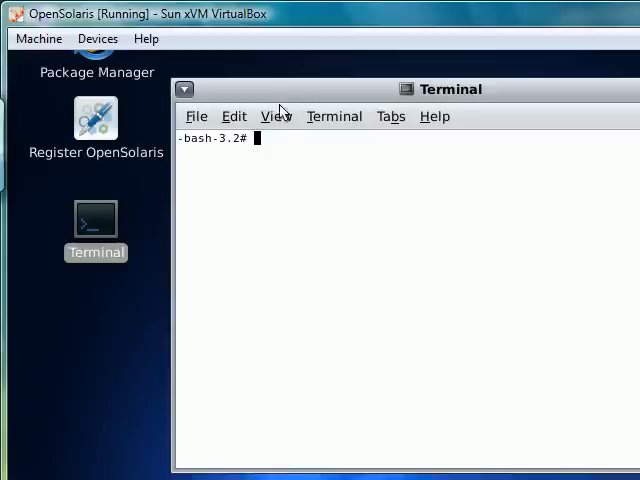
Step: After indexing finishes, rerun the image update in the cleared terminal
type("pfexec pkg install SUNWipkg")
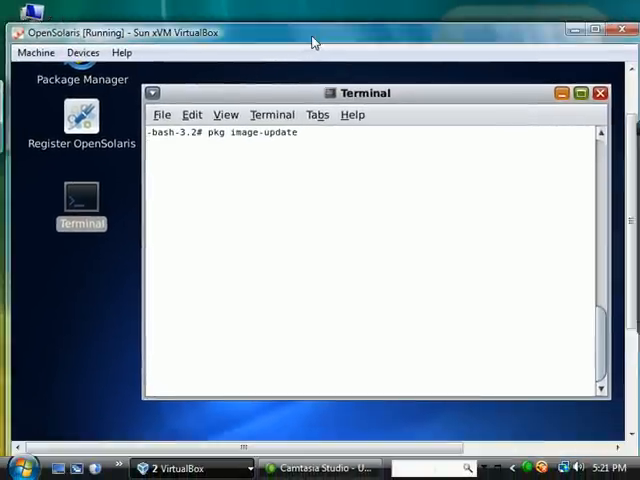
key("Return")
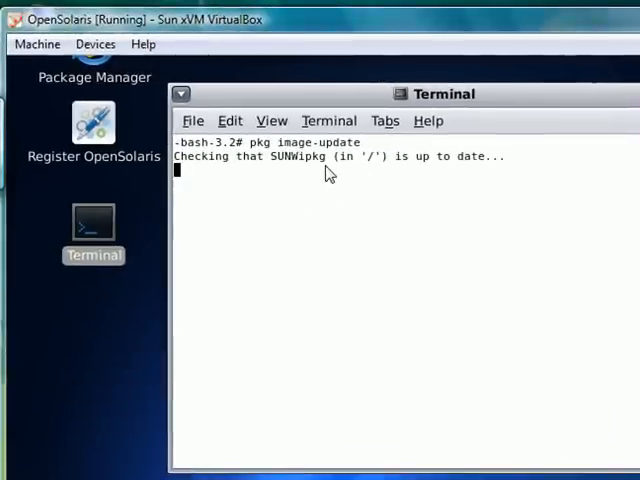
mouse_move(315, 185)
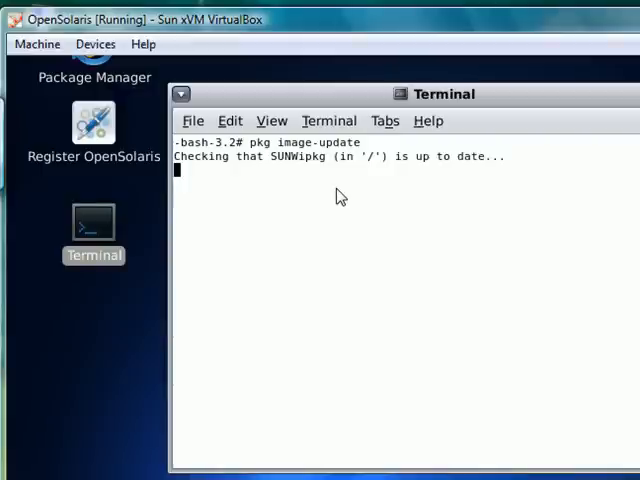
mouse_move(258, 160)
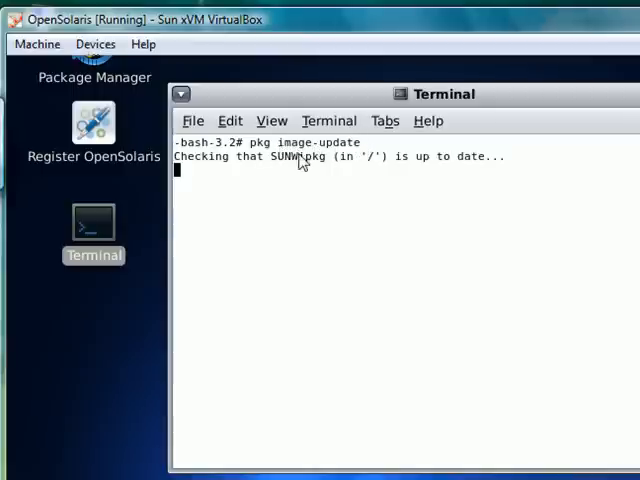
mouse_move(333, 210)
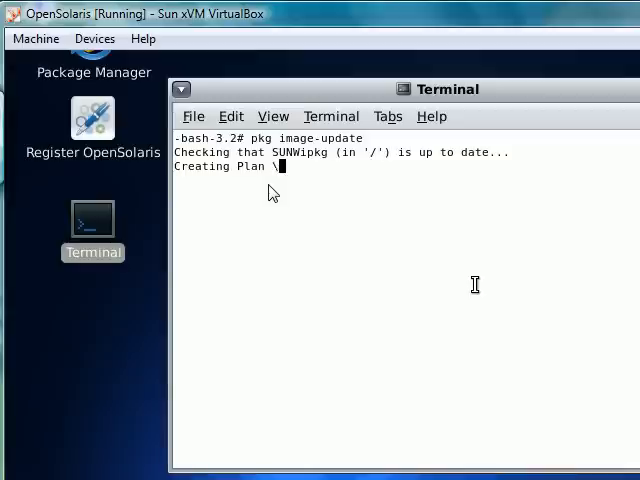
mouse_move(258, 153)
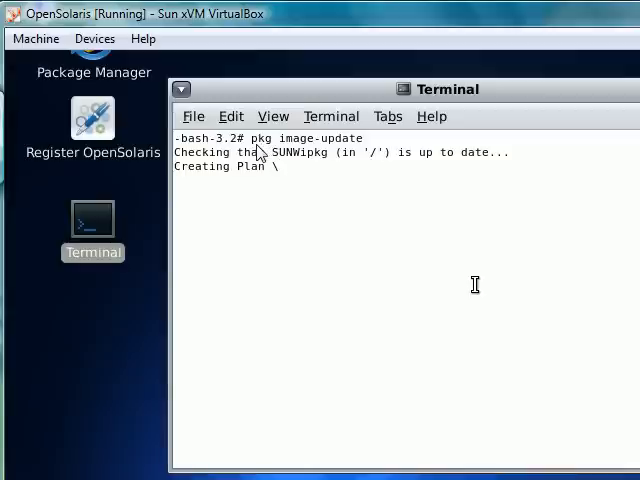